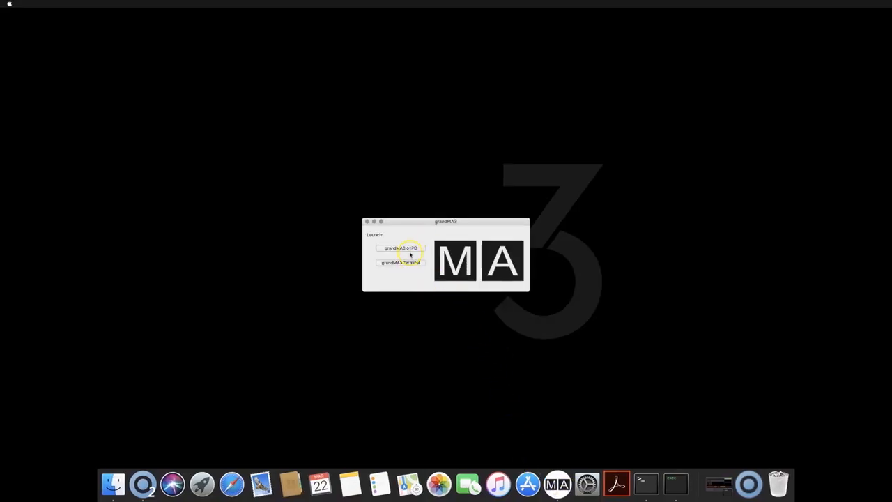
pyautogui.moveTo(673, 483)
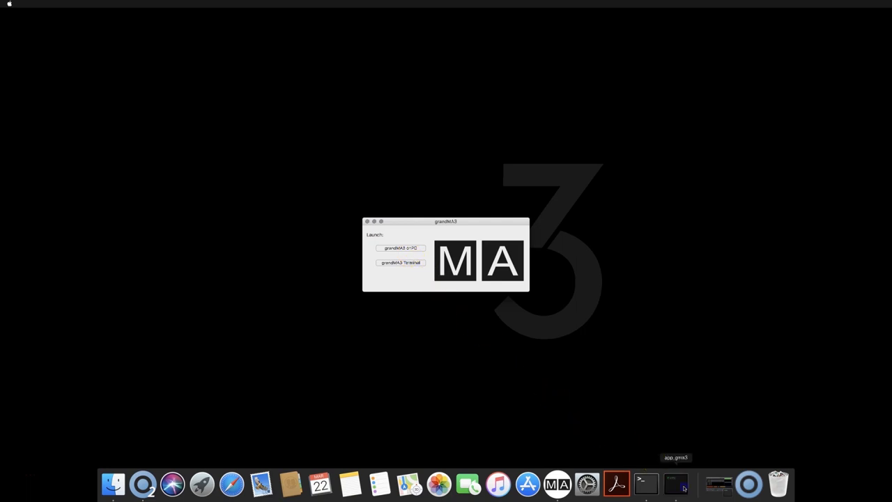